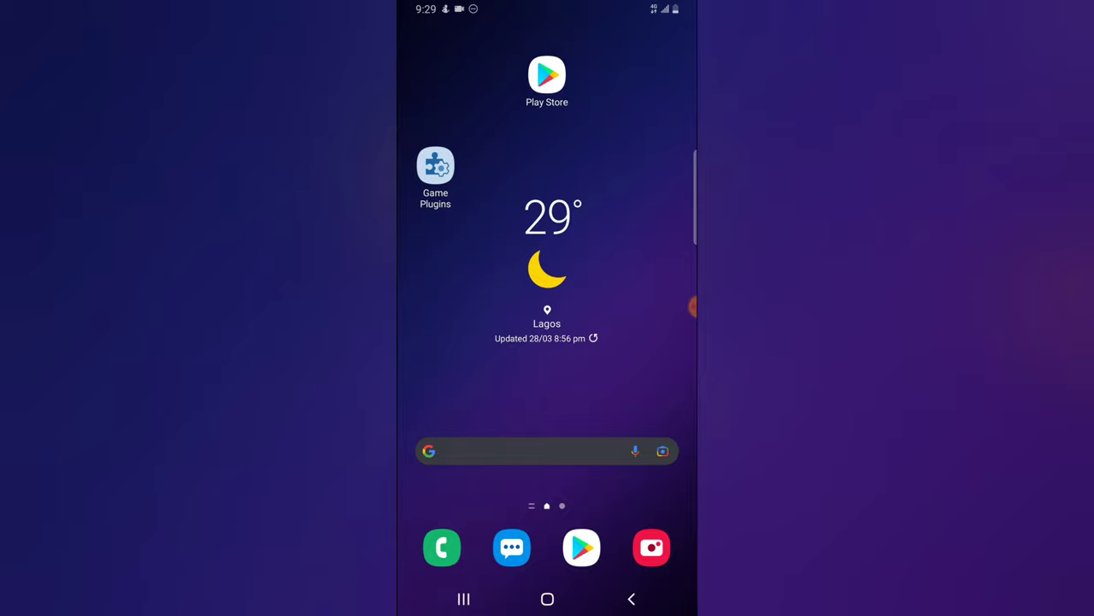
Step: Launch Instagram from the app drawer to its home feed
scroll("up", 3)
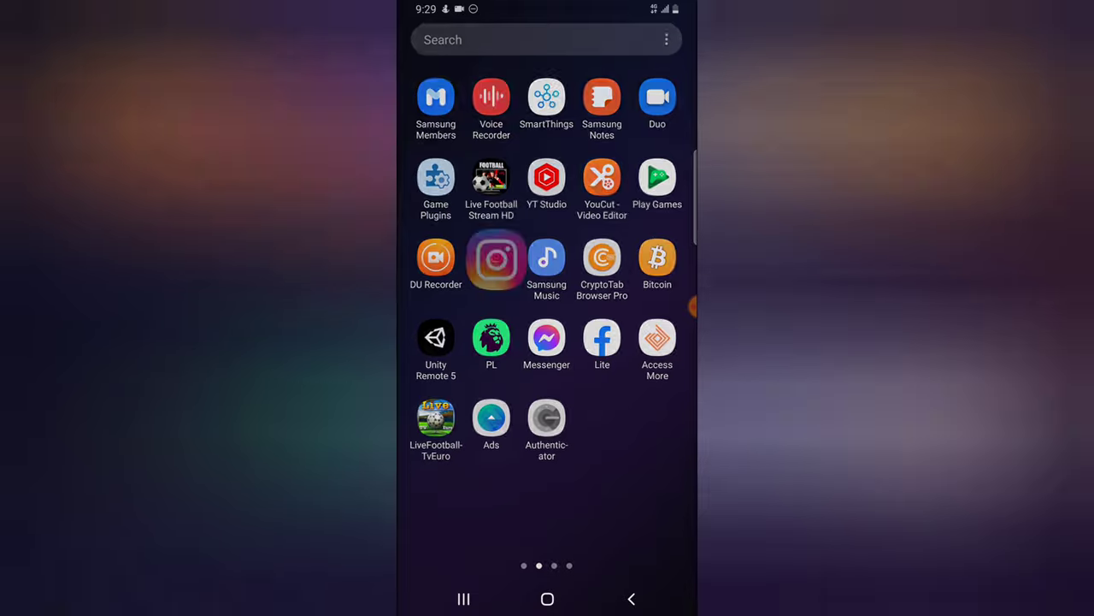
left_click(496, 260)
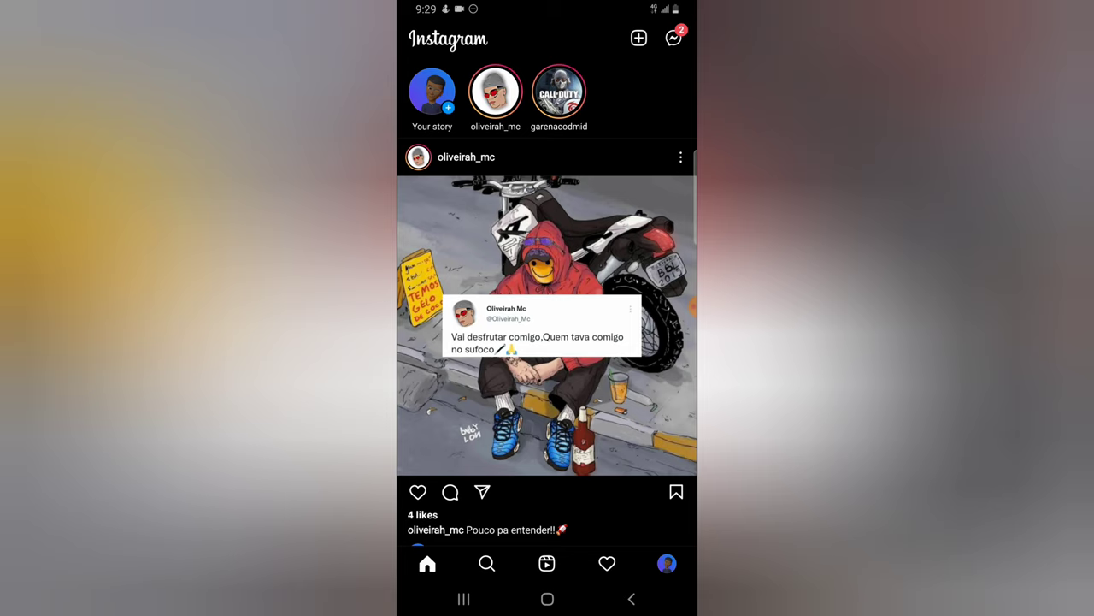
Step: Begin a new feed post using the phone image from the gallery and continue to filters
left_click(640, 38)
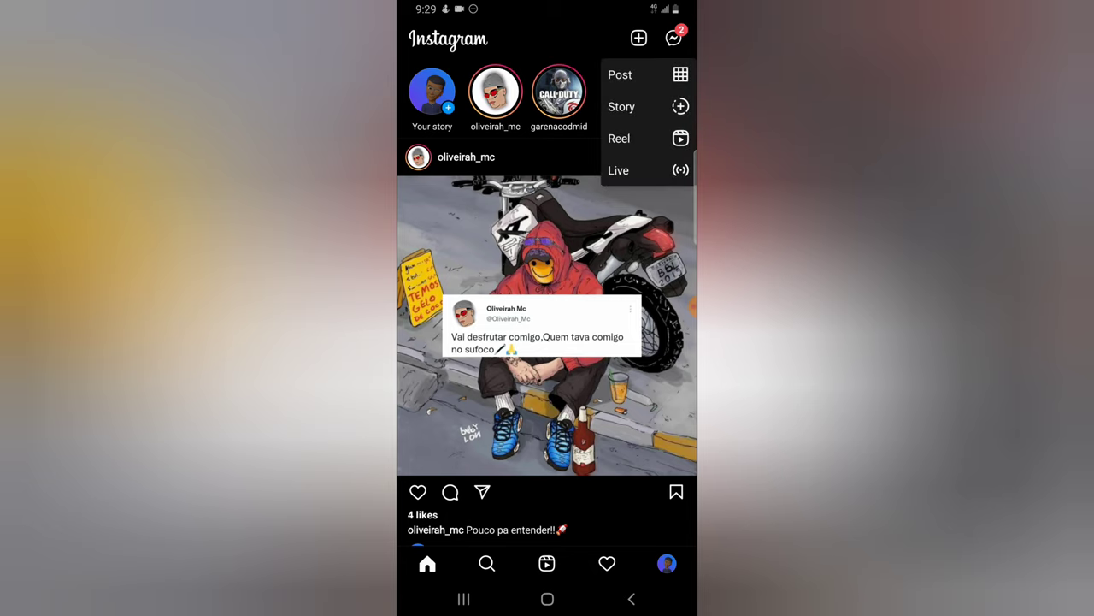
left_click(619, 75)
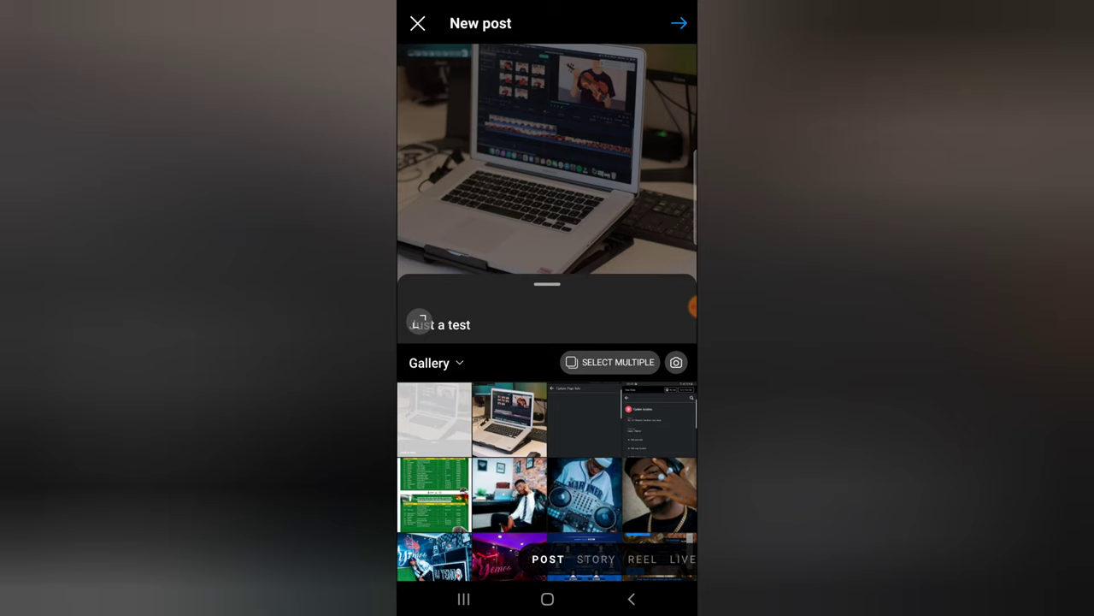
scroll("down", 3)
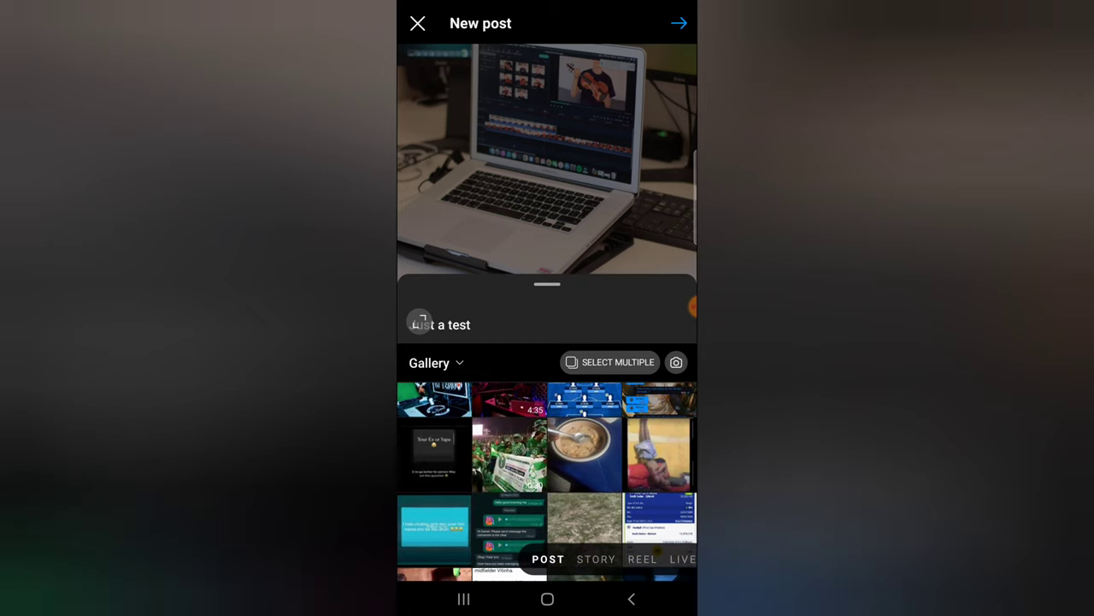
scroll("down", 3)
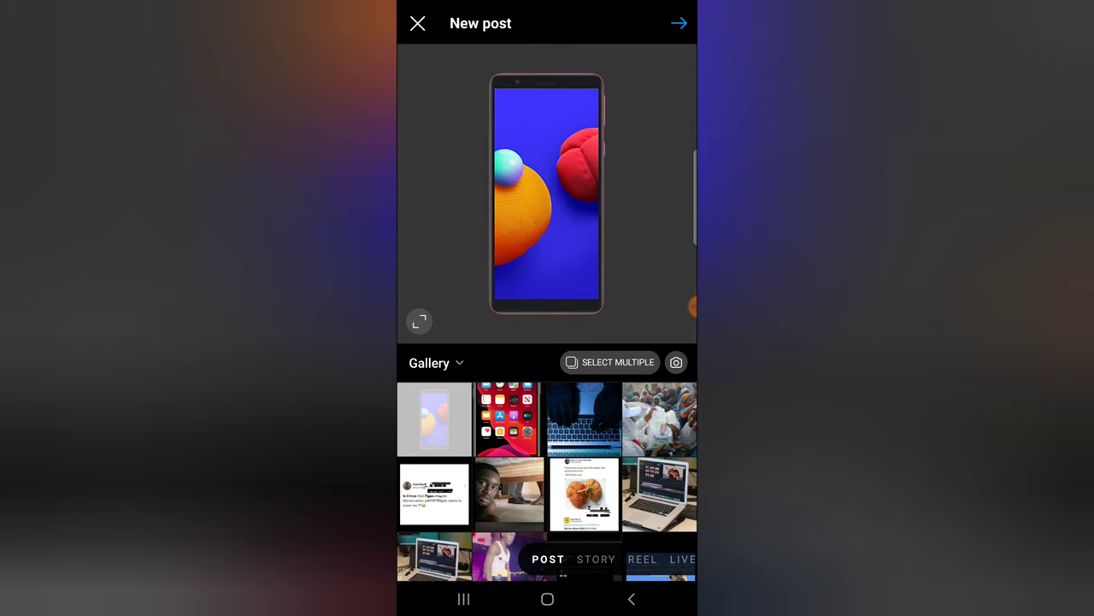
left_click(679, 24)
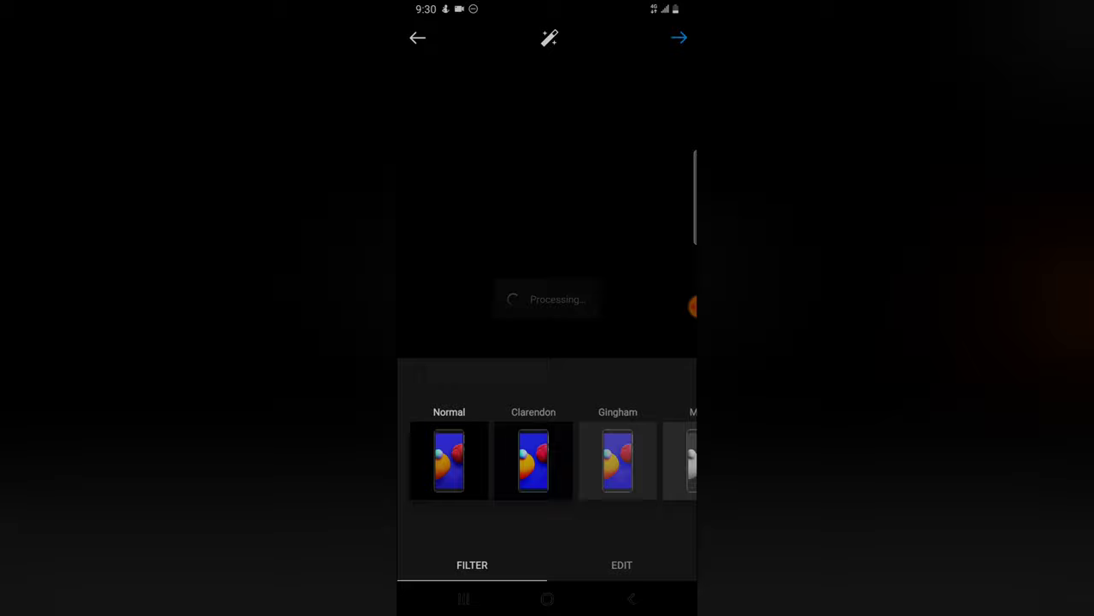
Step: Advance to post details and show the reminder options listing the existing 'Just a test' reminder
left_click(679, 37)
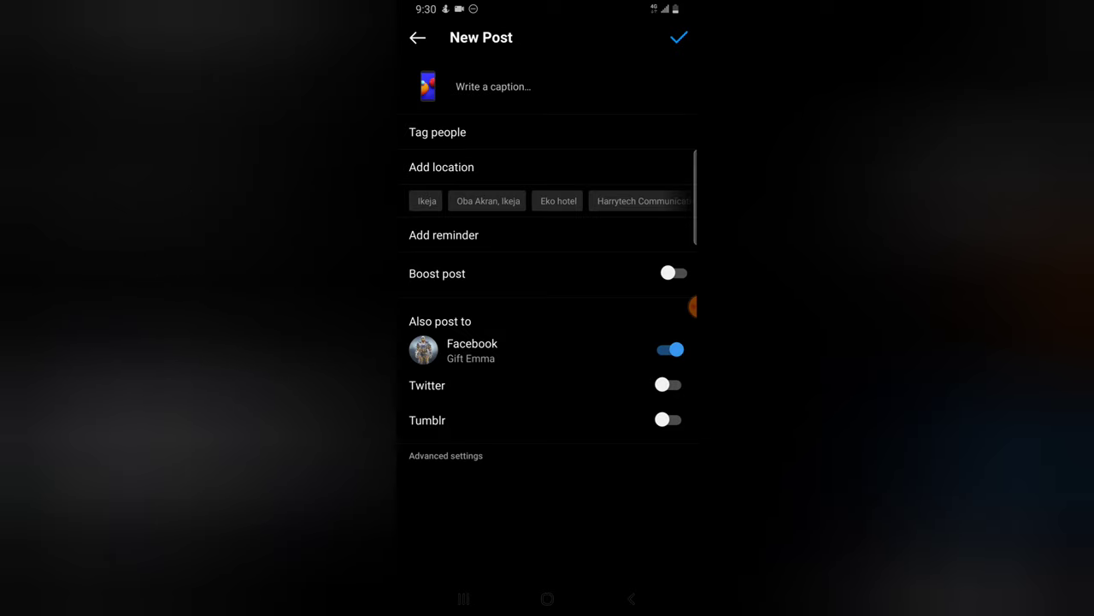
left_click(445, 235)
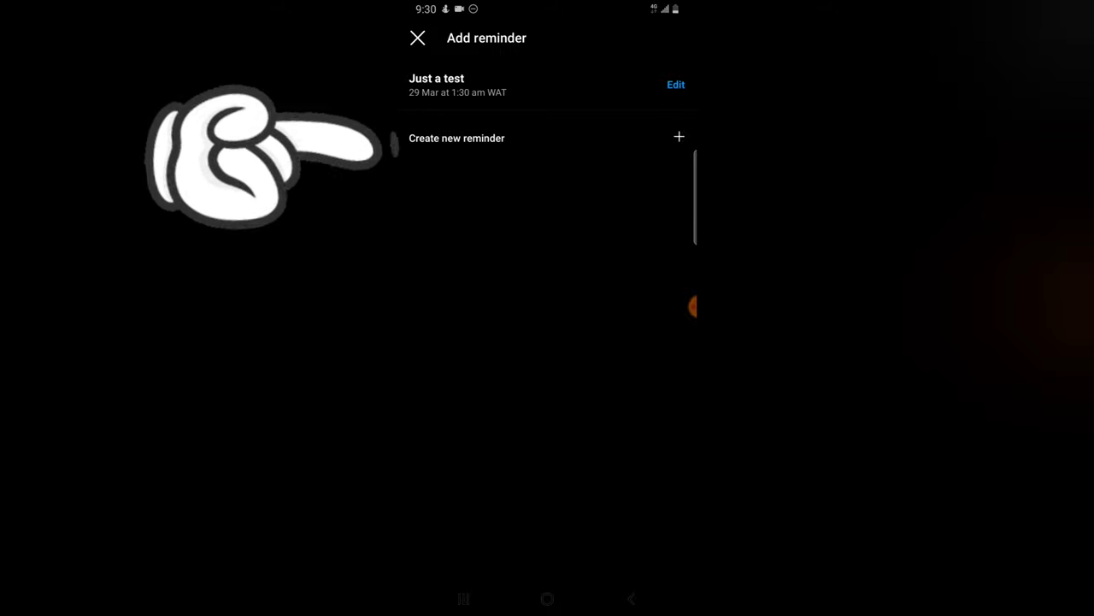
mouse_move(282, 154)
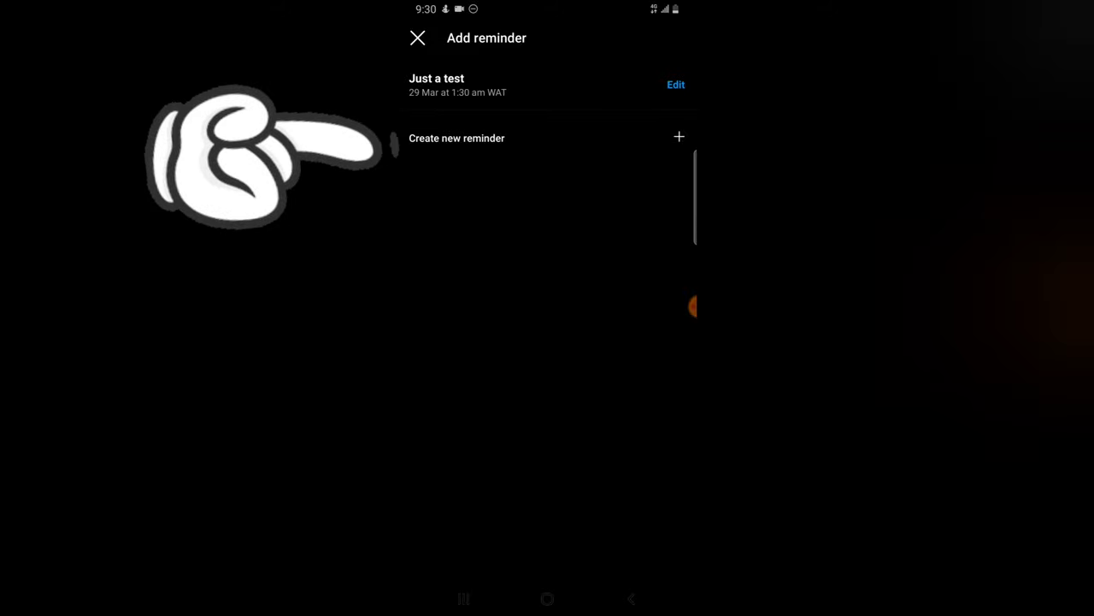
Step: Create a new reminder with the event name 'Codm Tournament'
left_click(457, 136)
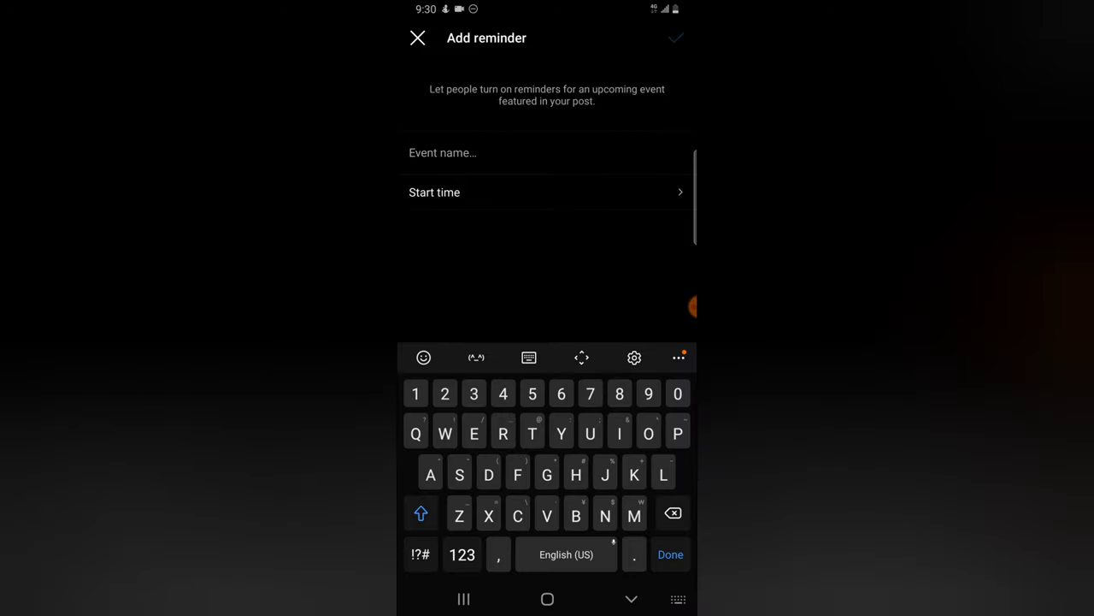
type("Codm T")
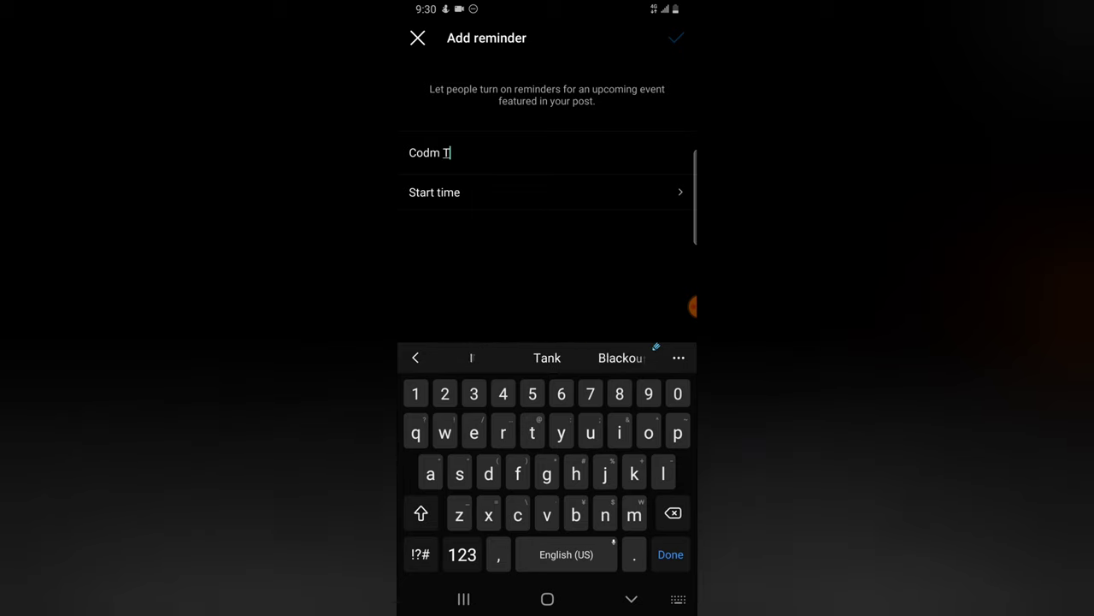
type("ournament")
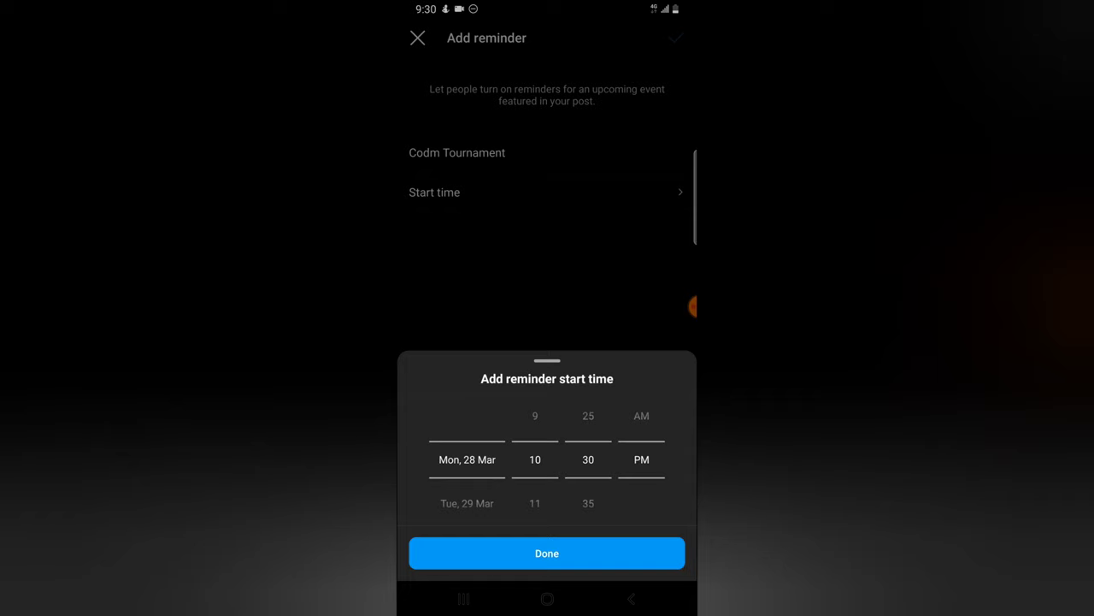
Step: Set the reminder to Mon 28 Mar, 10:35 pm start and 10:40 pm end, and save it
scroll("down", 3)
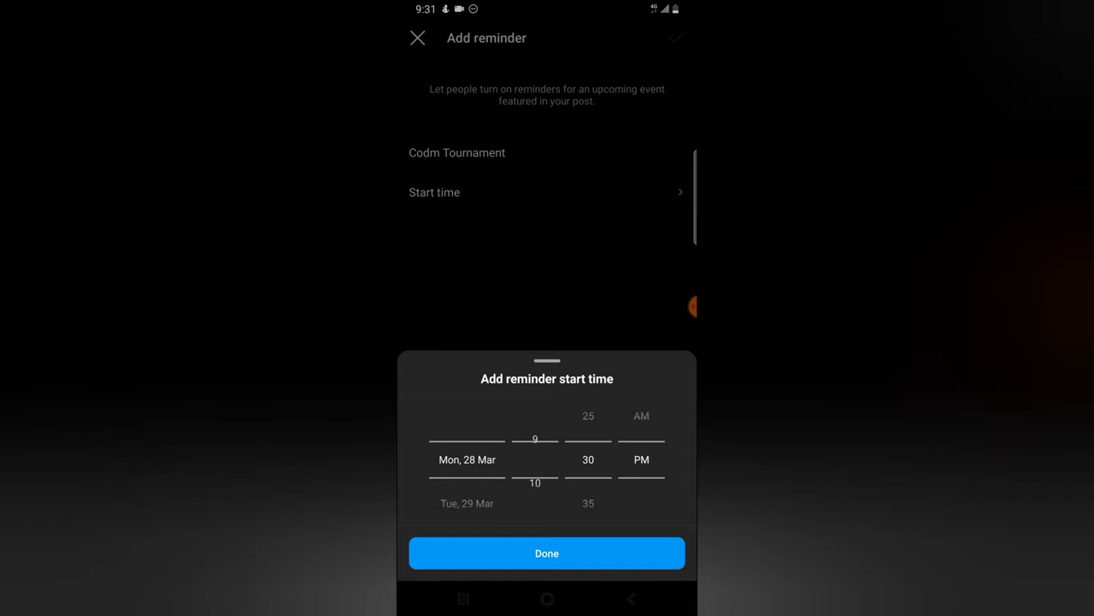
scroll("down", 3)
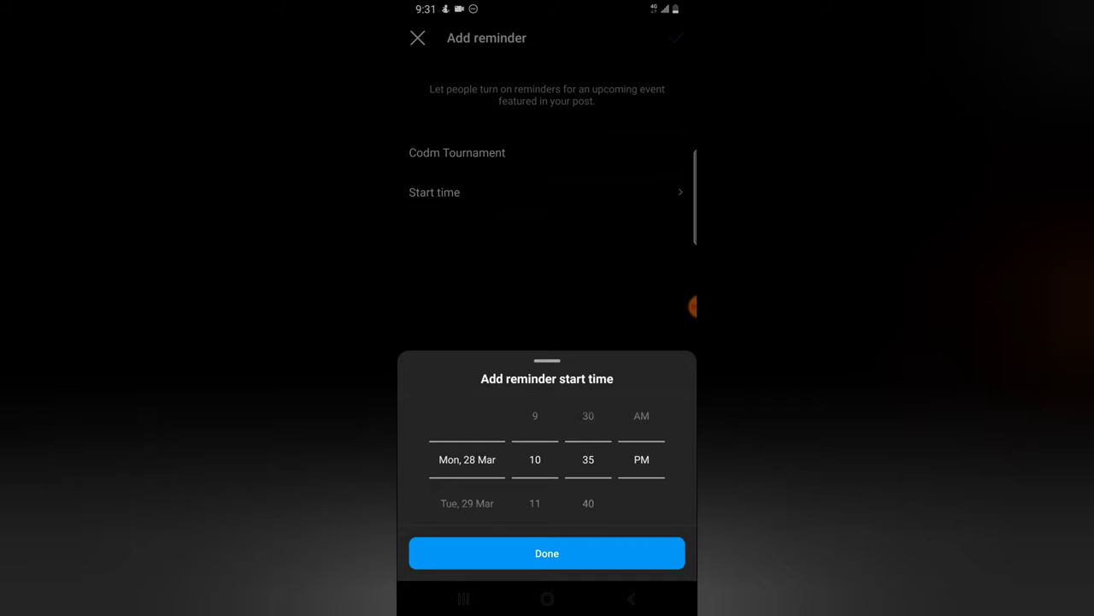
left_click(547, 552)
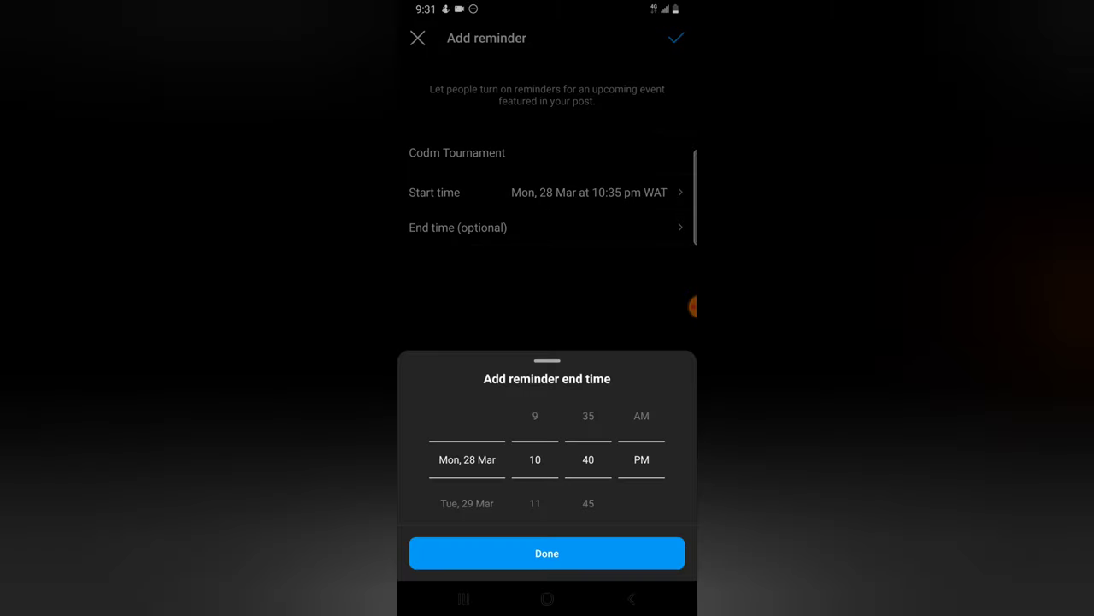
left_click(548, 552)
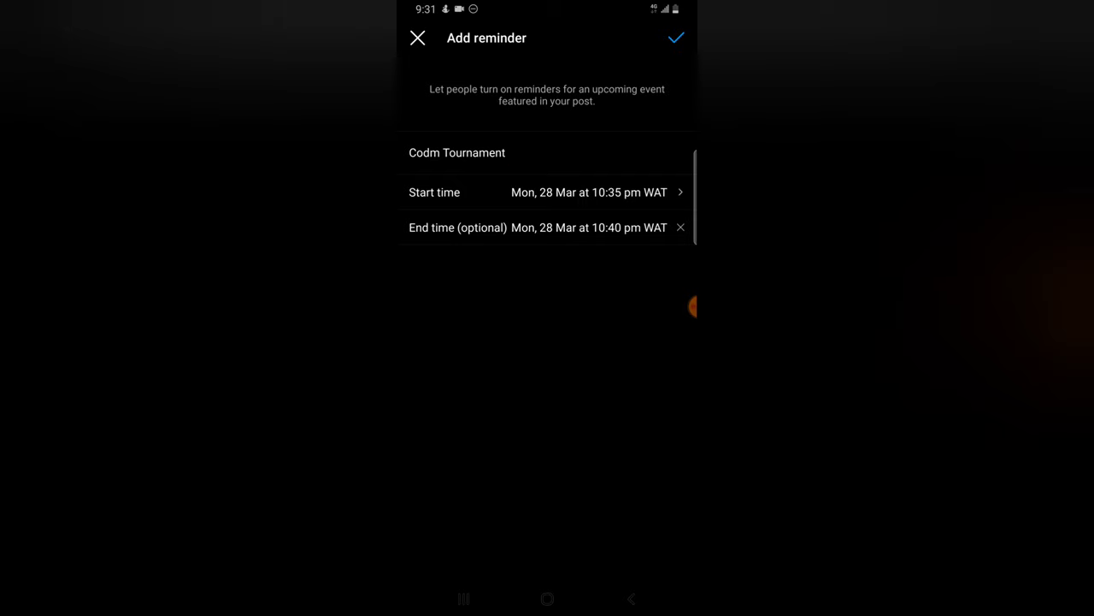
left_click(677, 38)
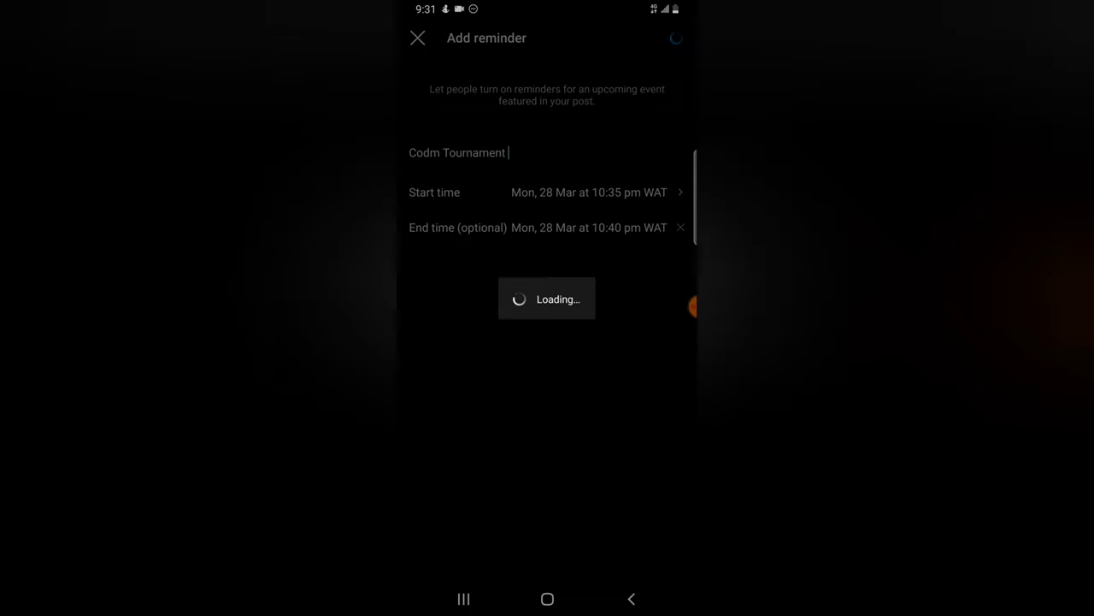
Step: Change the Codm Tournament reminder's end to Tue 05 Apr at 10:40 pm and save it
left_click(677, 37)
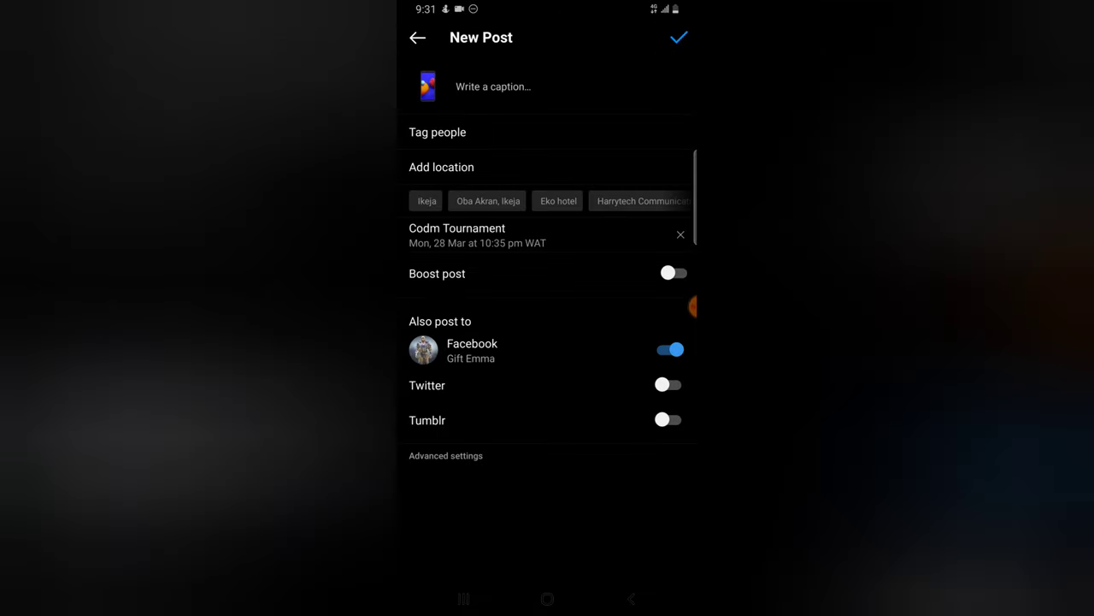
left_click(456, 234)
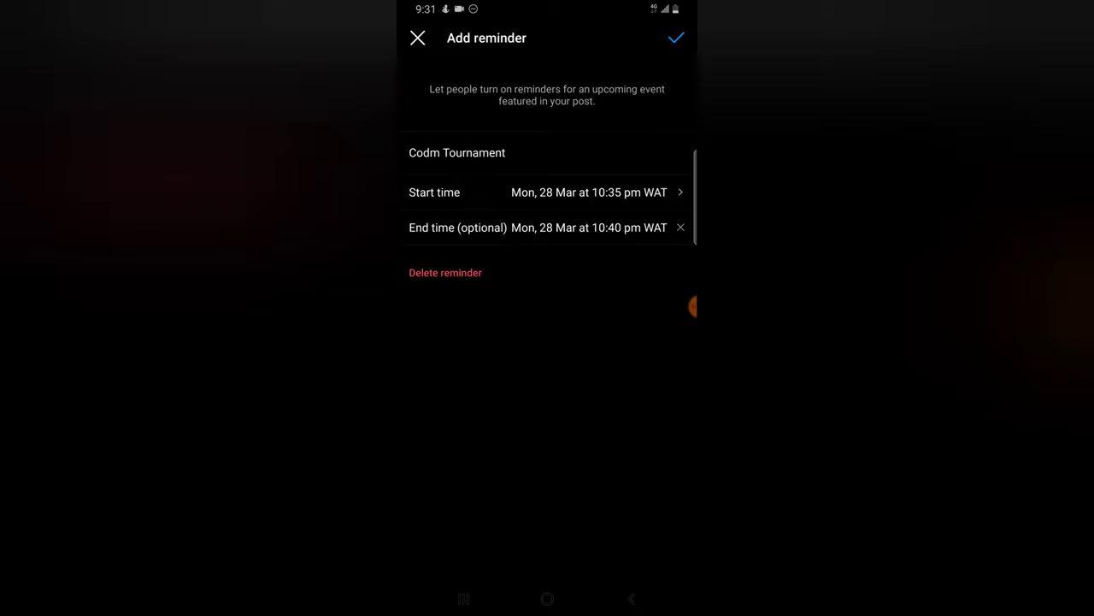
left_click(588, 191)
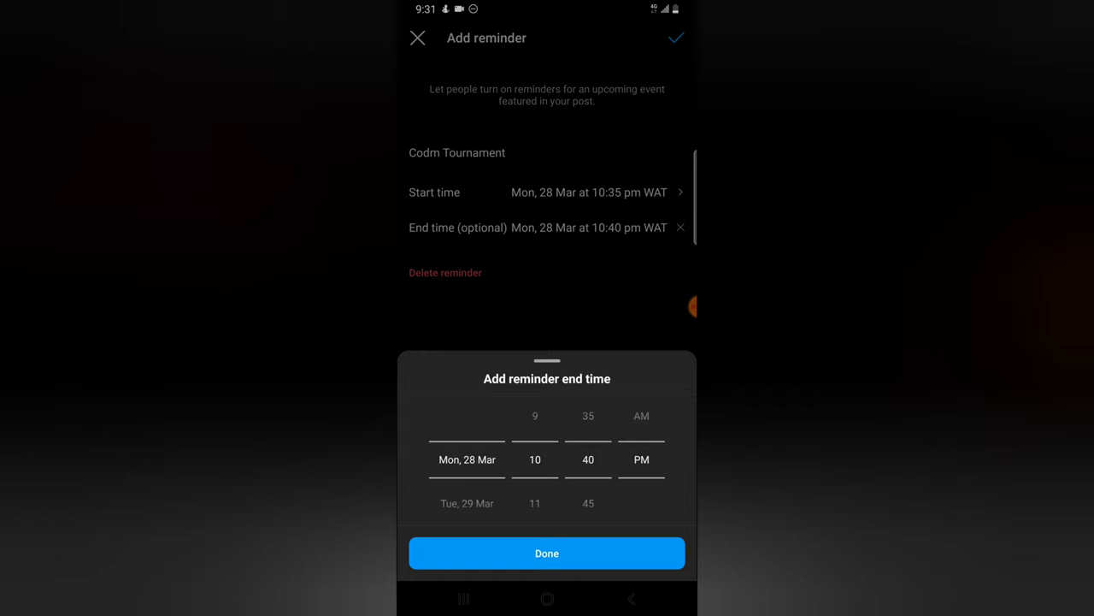
scroll("down", 3)
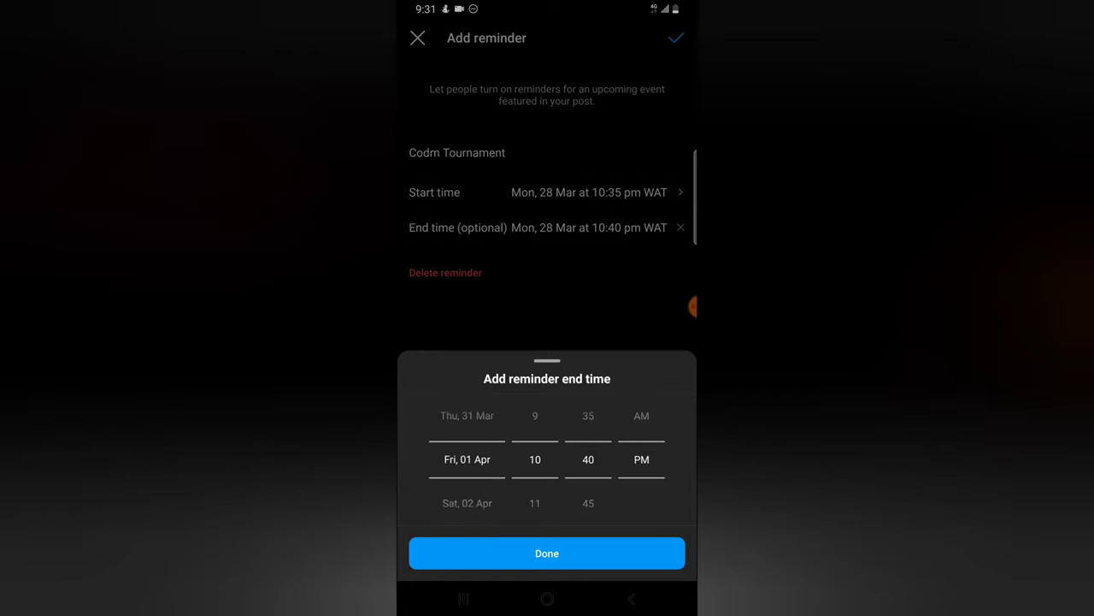
scroll("down", 3)
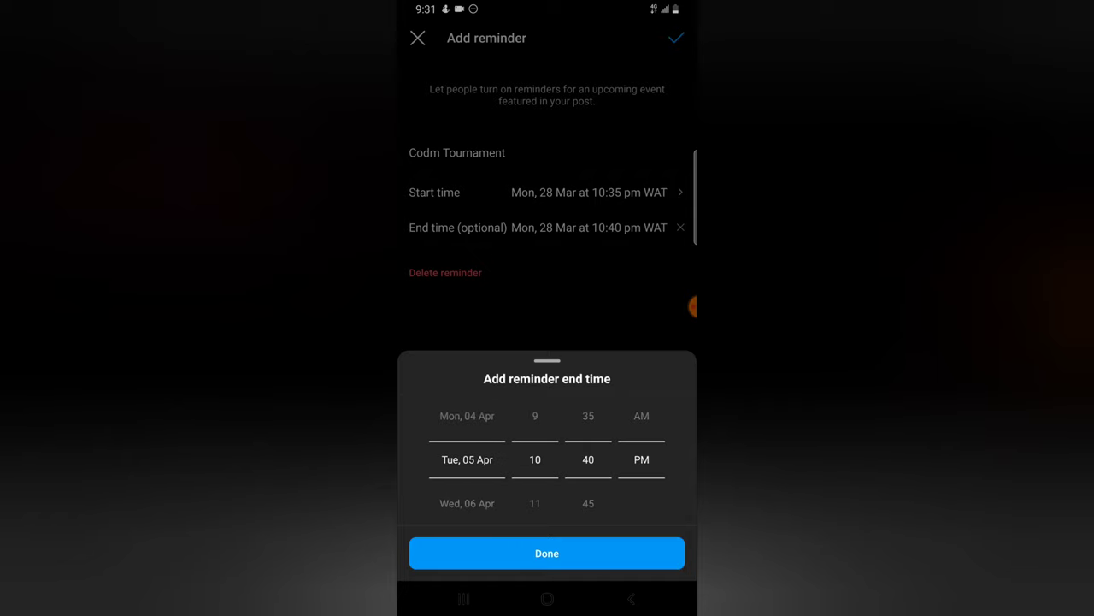
left_click(548, 553)
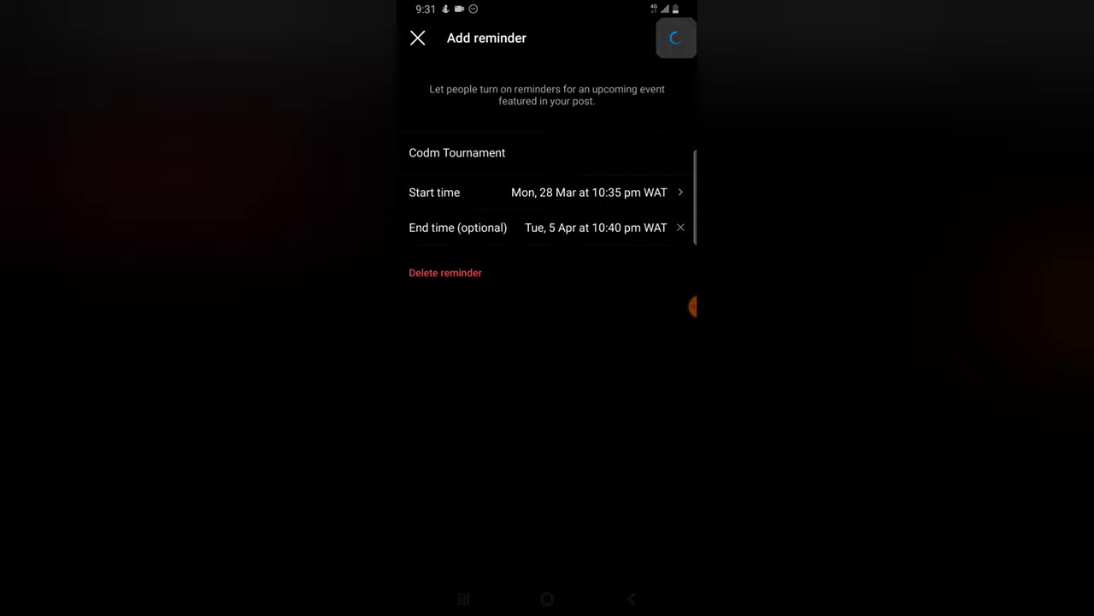
left_click(675, 38)
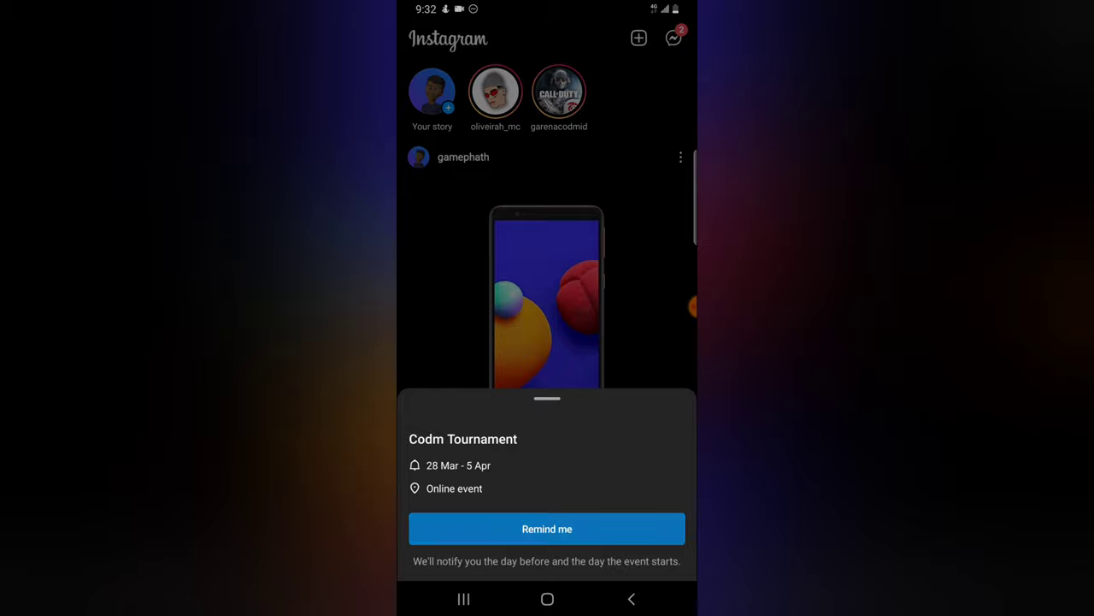
Step: Turn on 'Remind me' for the Codm Tournament event on the shared post and dismiss the sheet
left_click(547, 528)
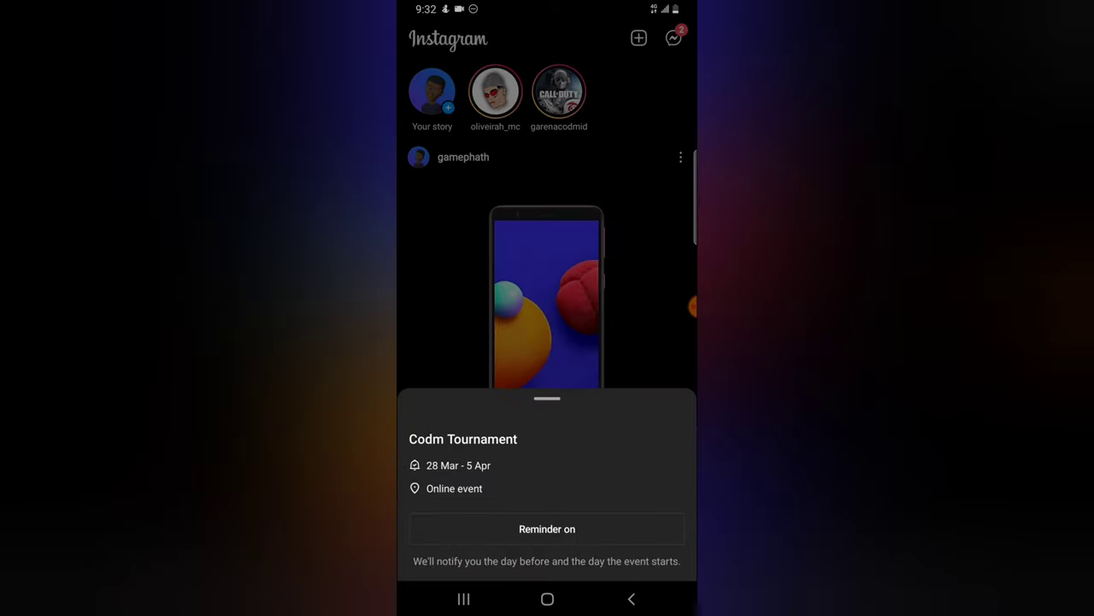
left_click(547, 528)
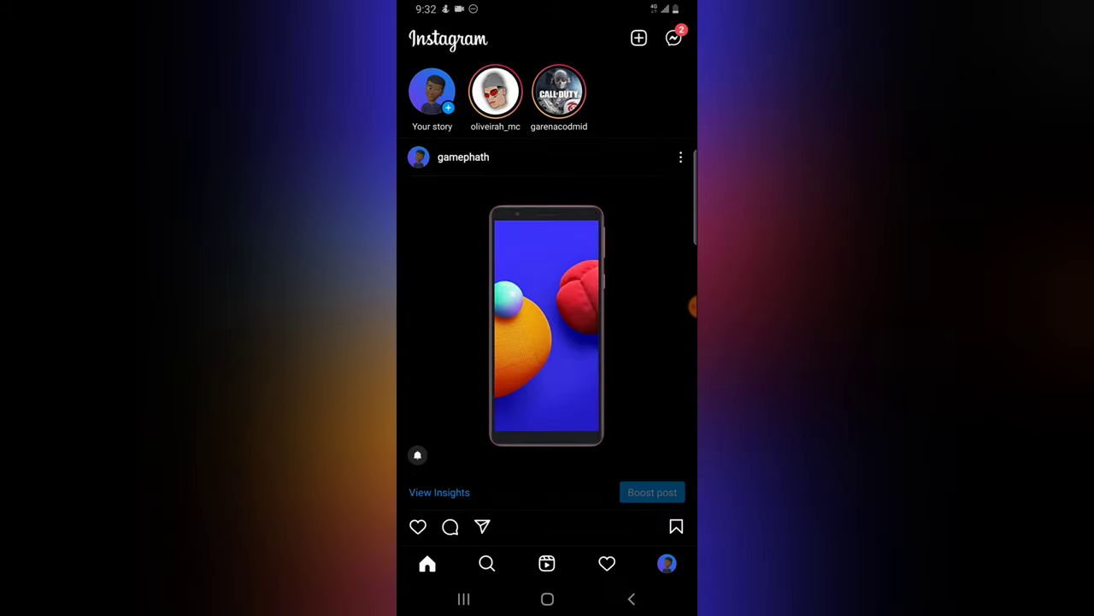
Step: Edit the published post, checking the reminder's start time and leaving it unchanged
left_click(680, 157)
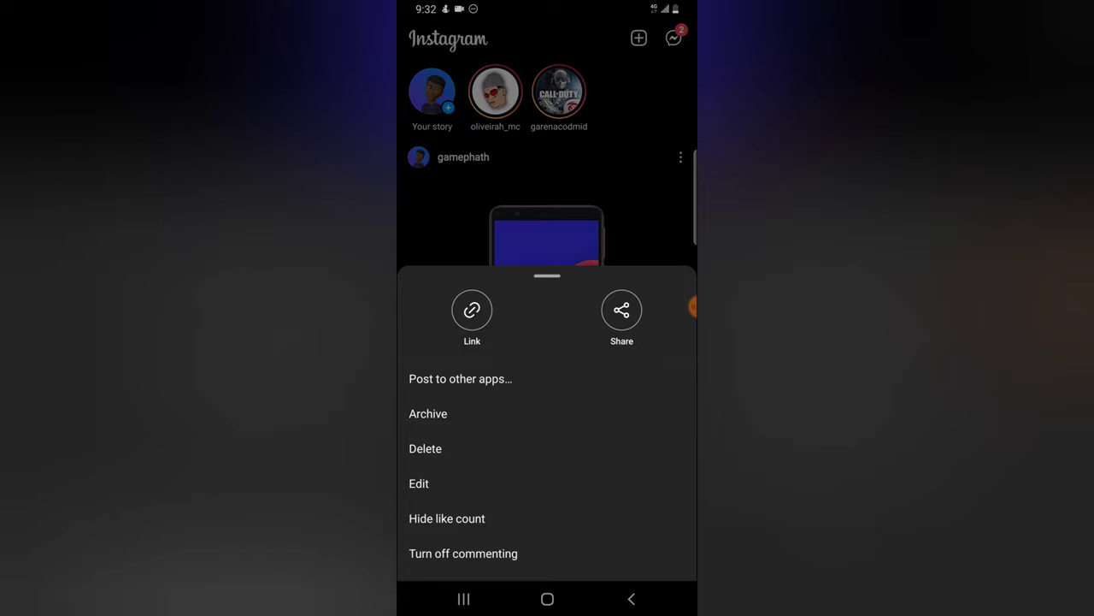
left_click(419, 483)
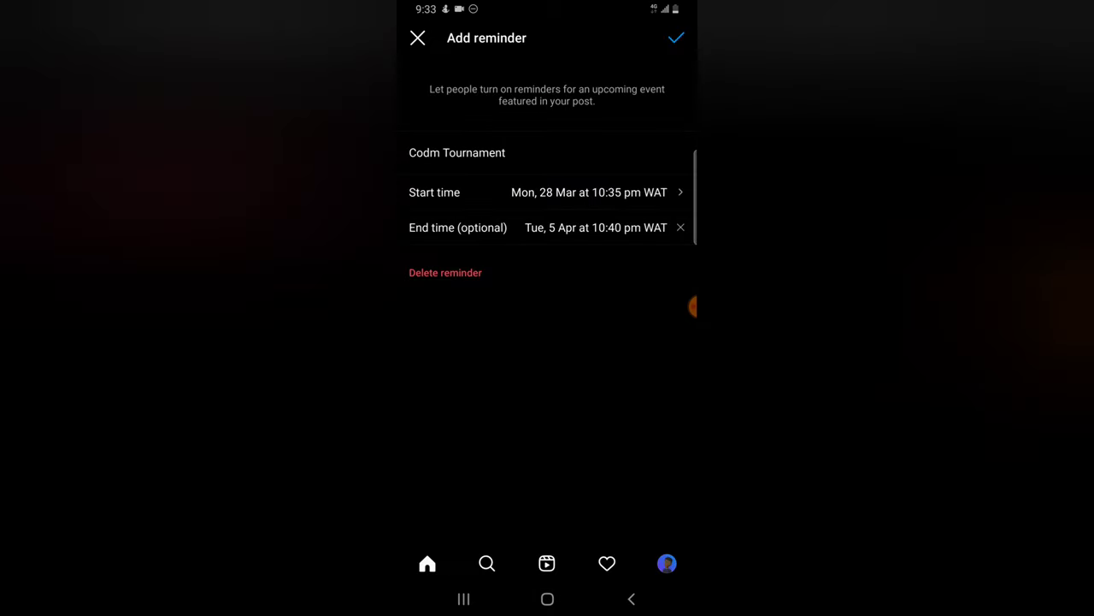
left_click(588, 191)
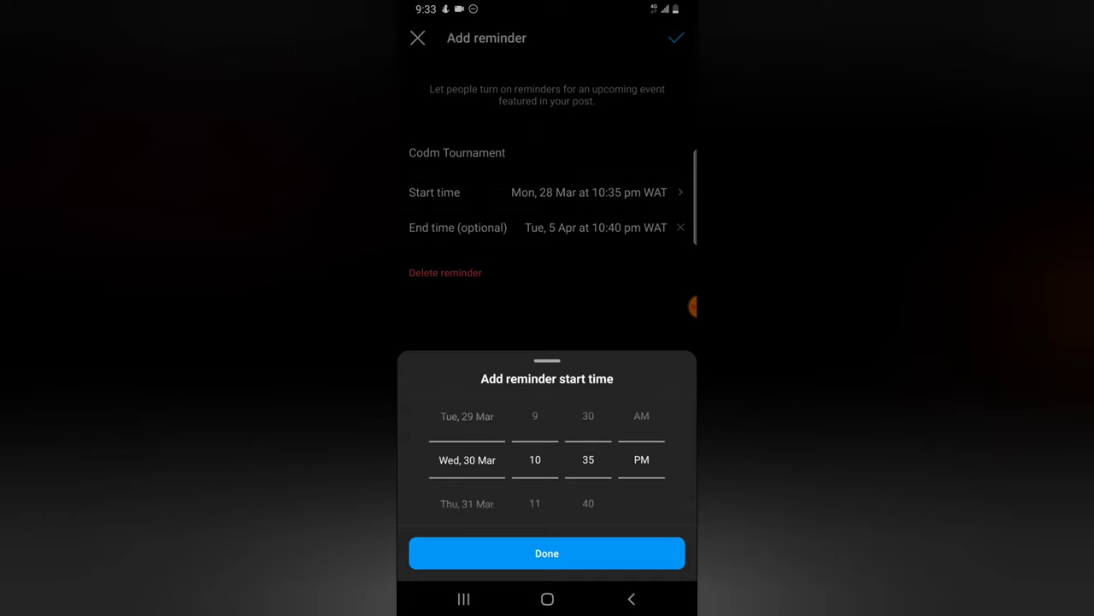
left_click(548, 553)
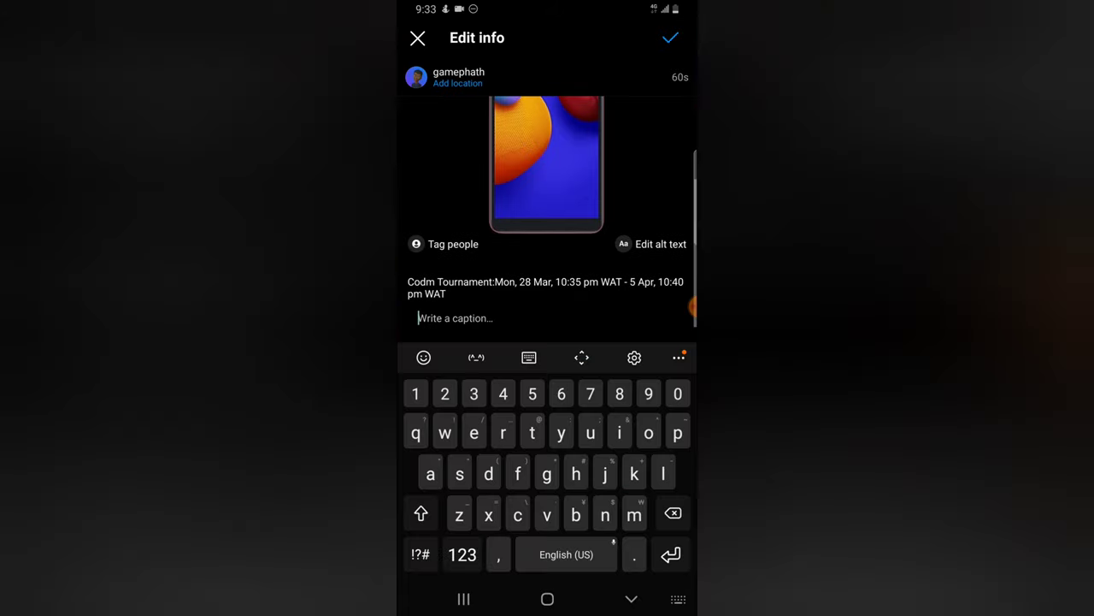
Step: Set the post caption to 'Don't miss out' and save the edit
left_click(420, 513)
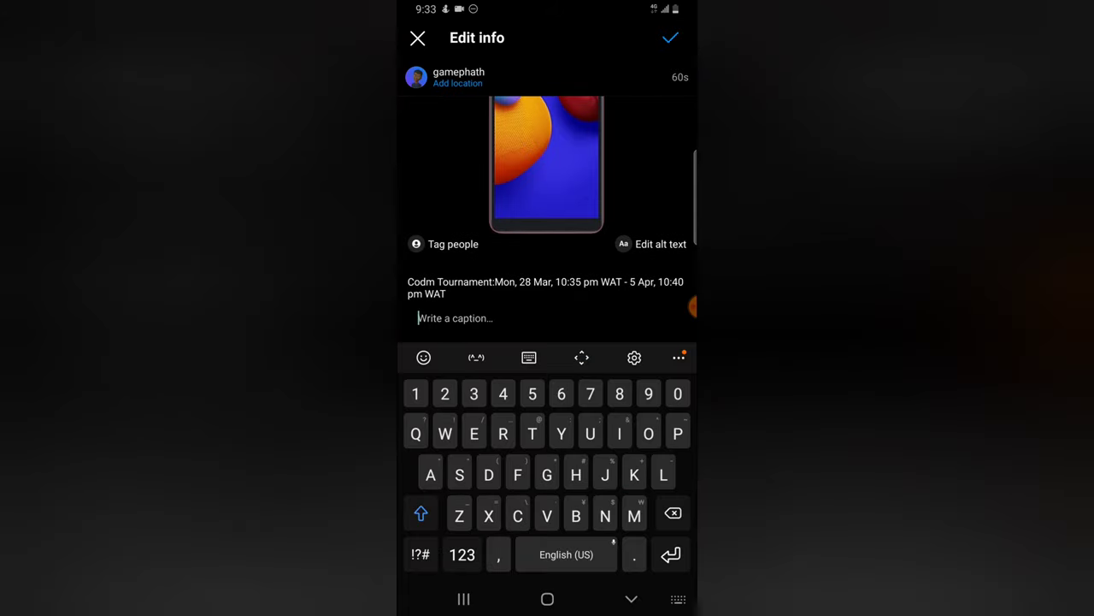
type("Don't m")
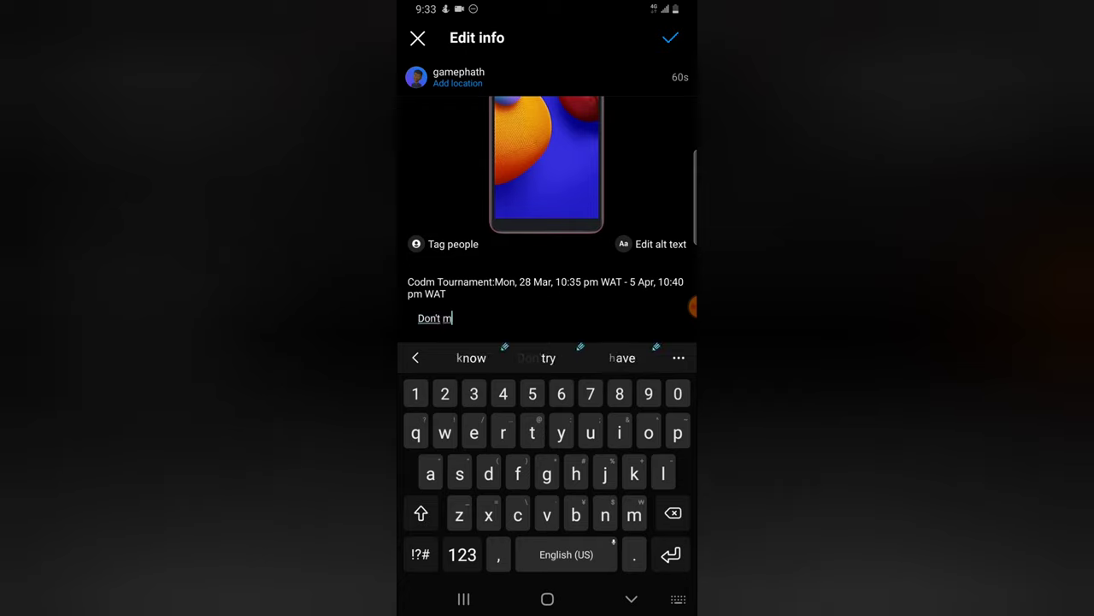
type("iss out")
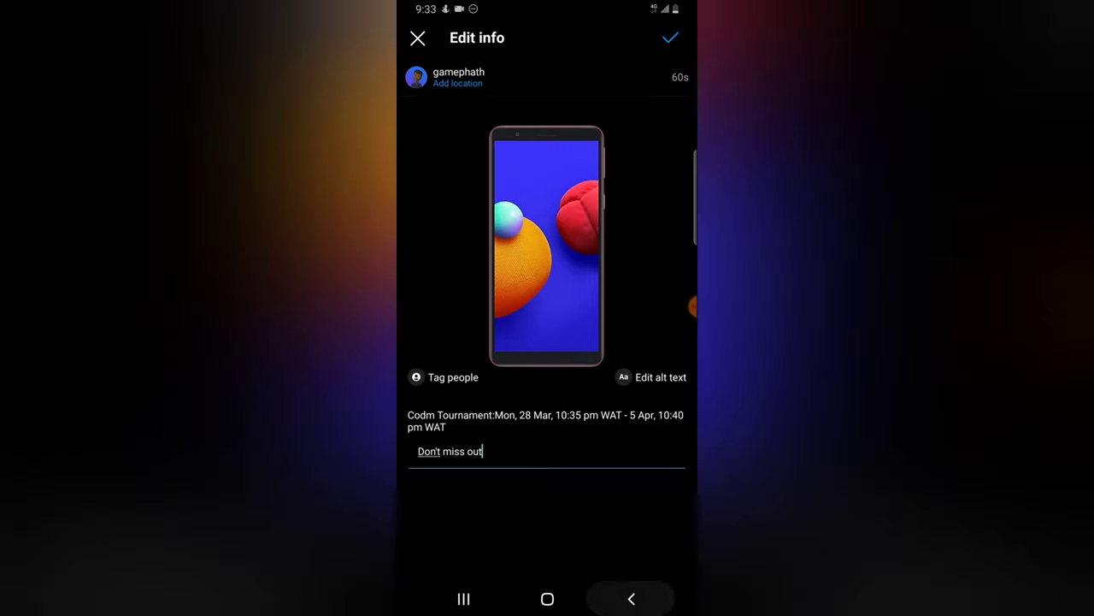
left_click(670, 38)
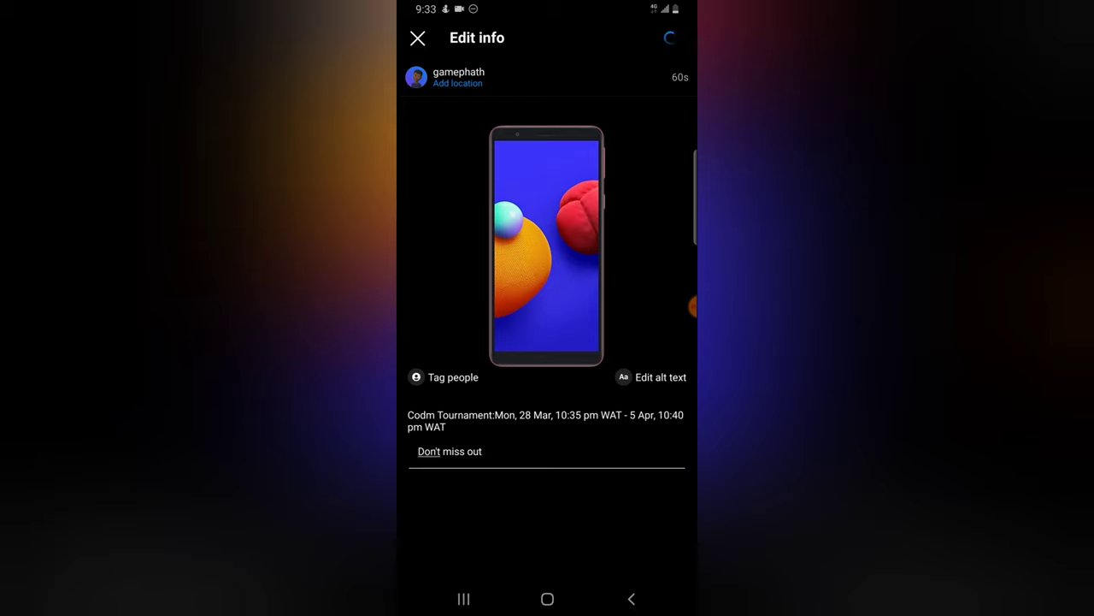
left_click(417, 38)
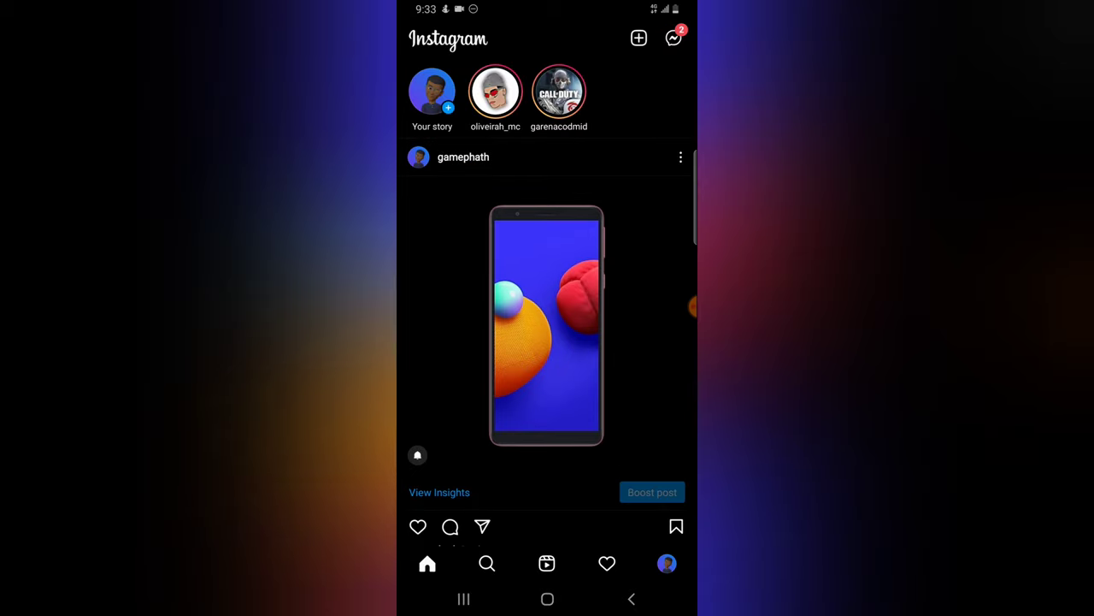